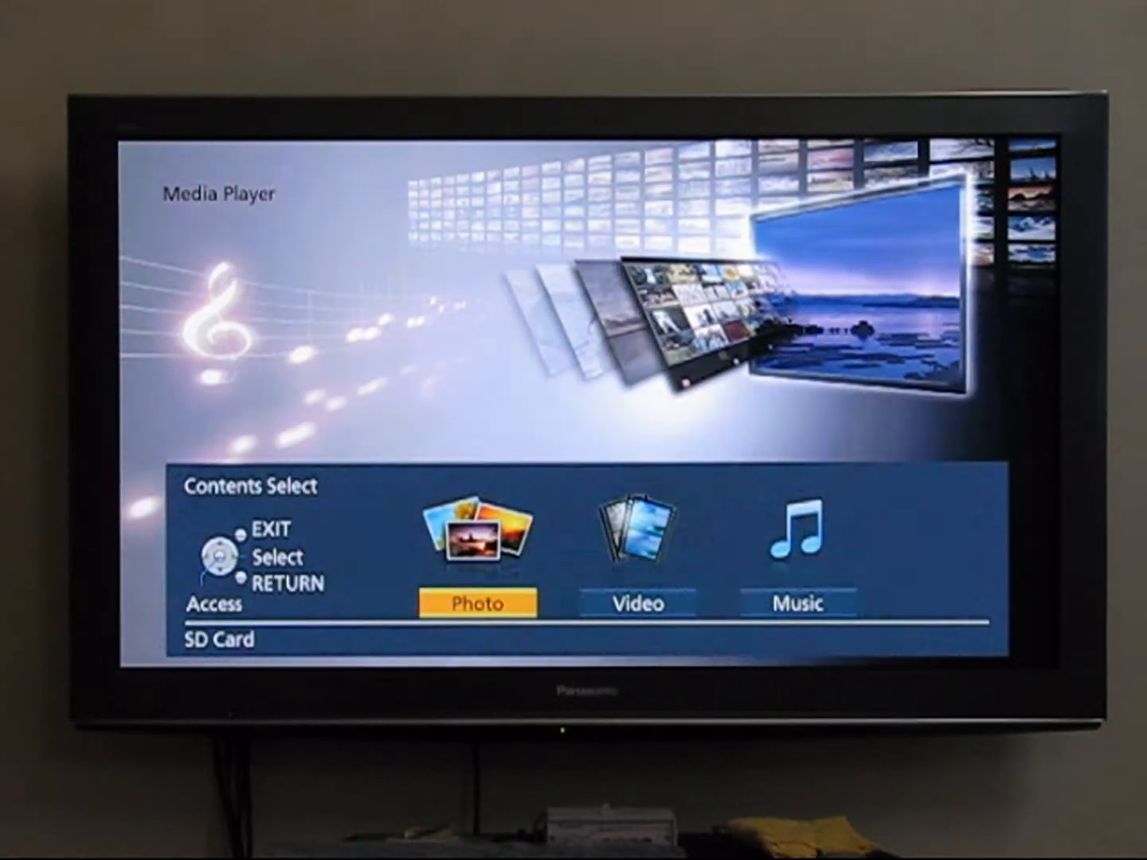
Step: Choose Photo from the SD Card source to show all photos as a thumbnail grid
{"action": "left_click", "coordinate": [475, 603]}
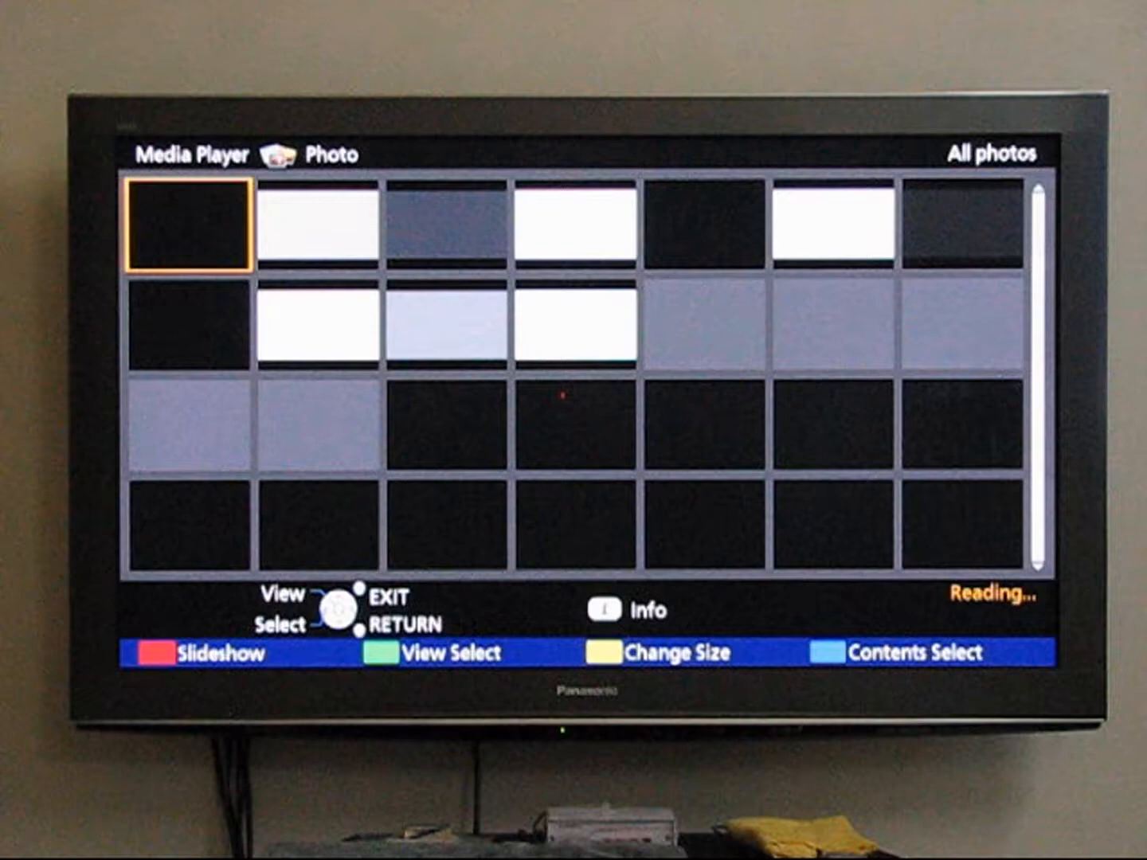